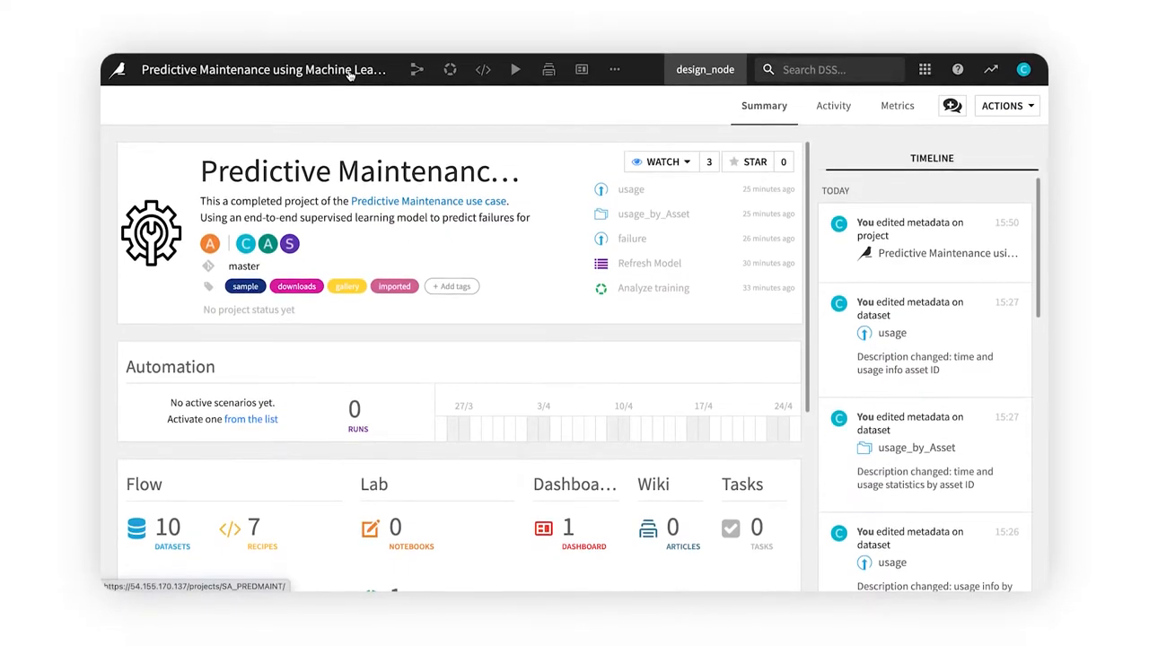
# Step: Open the Flow of the Predictive Maintenance project from its summary page
pyautogui.click(416, 69)
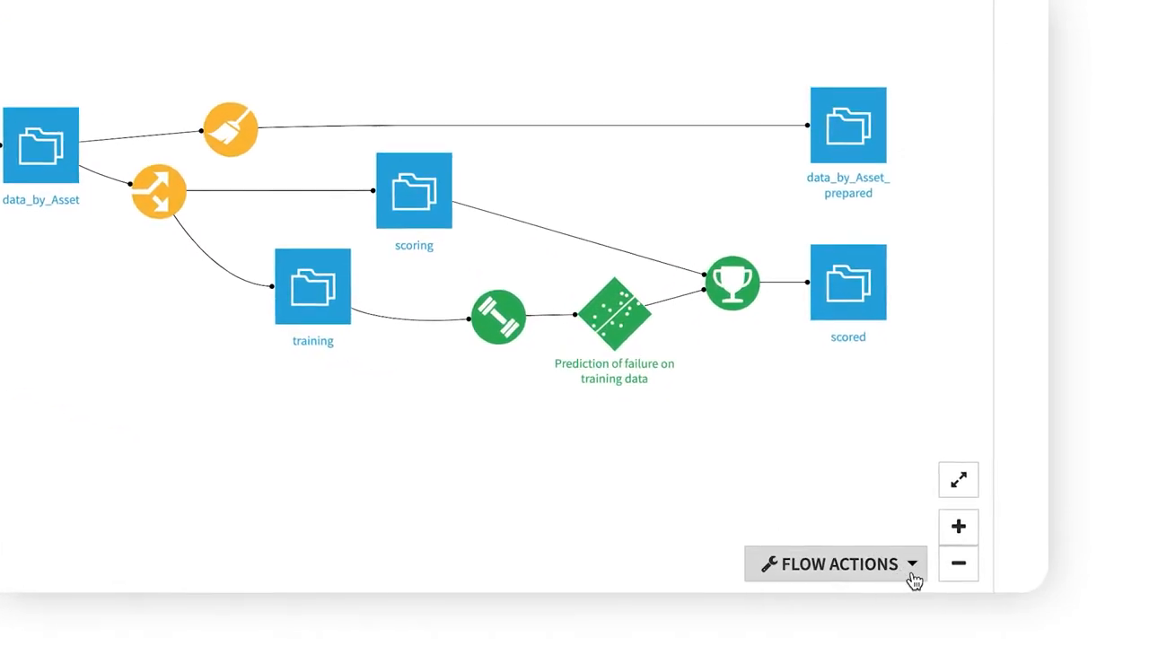
# Step: Export the Flow documentation using the default template rather than a custom upload
pyautogui.click(834, 564)
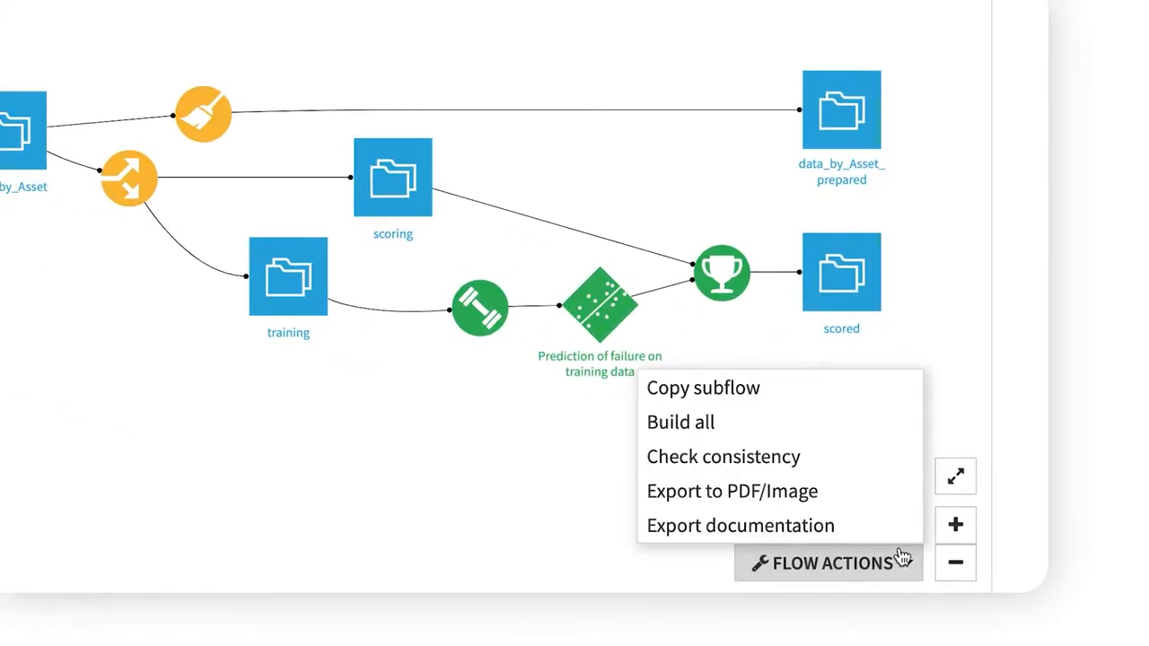
pyautogui.click(739, 525)
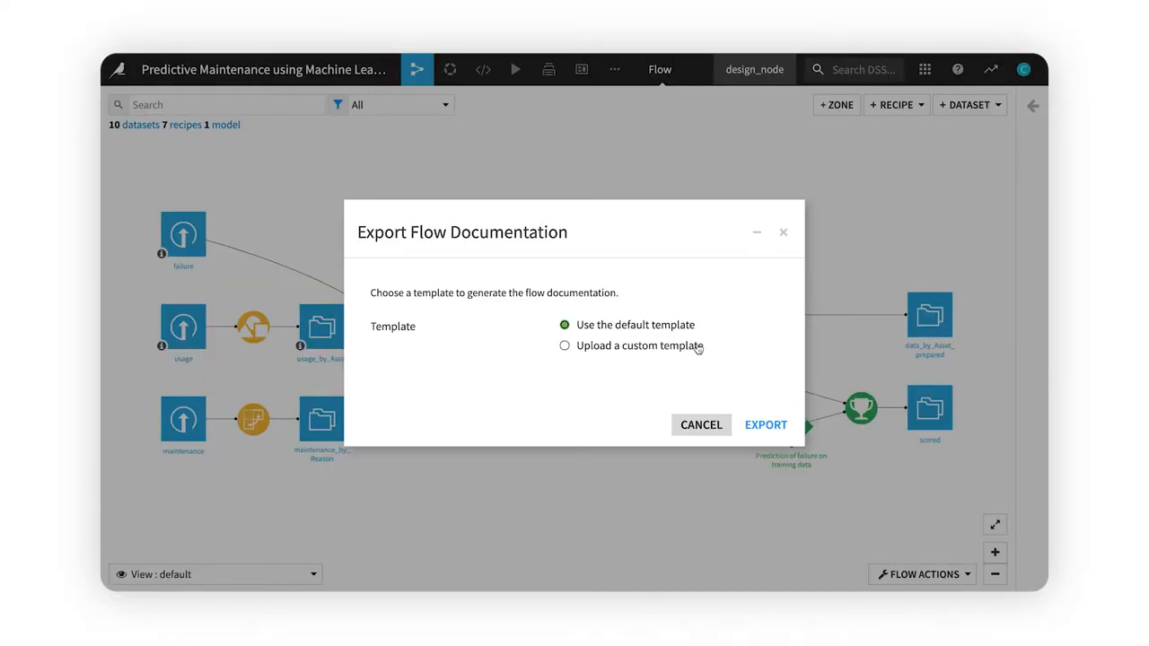
pyautogui.click(565, 346)
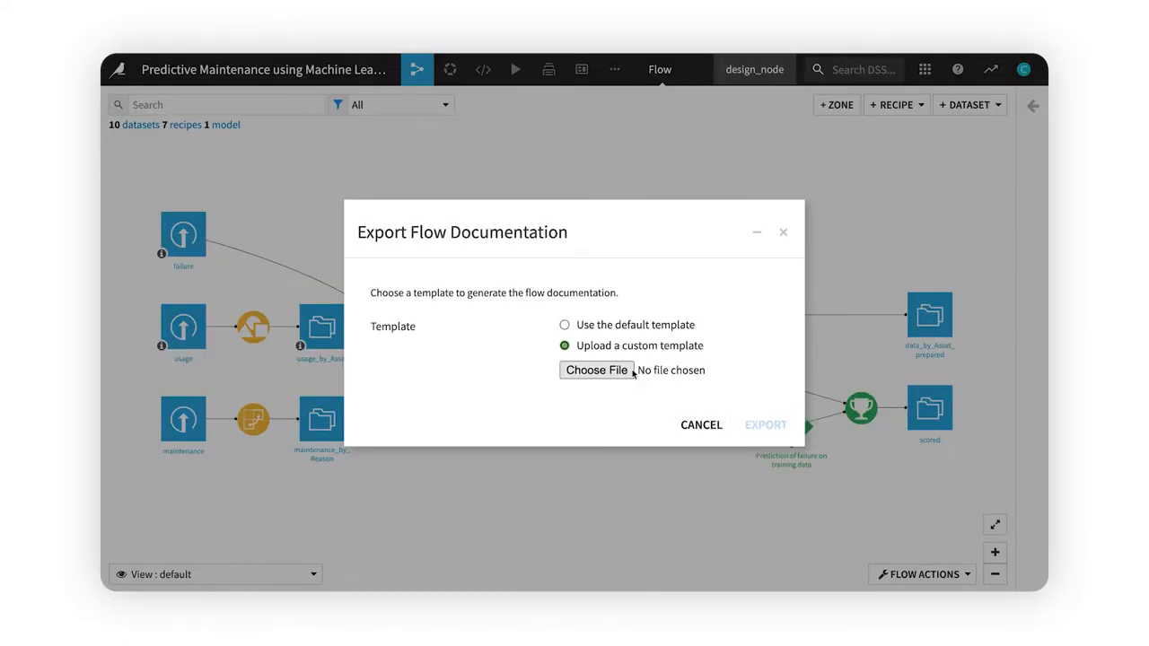
pyautogui.click(565, 324)
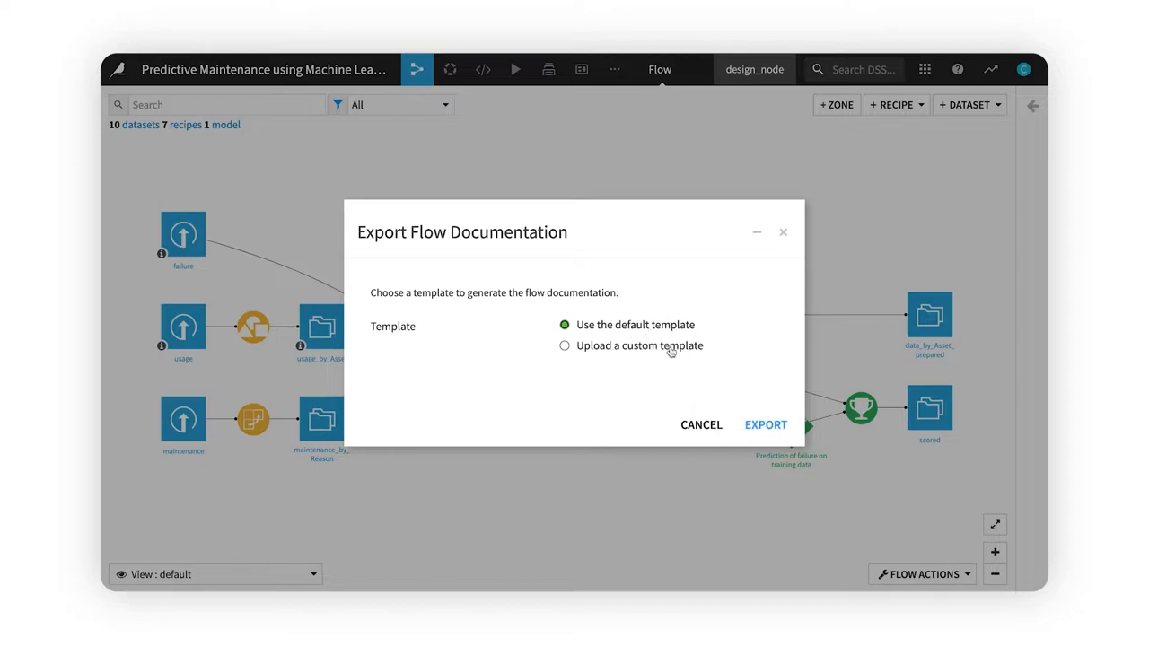
pyautogui.click(764, 425)
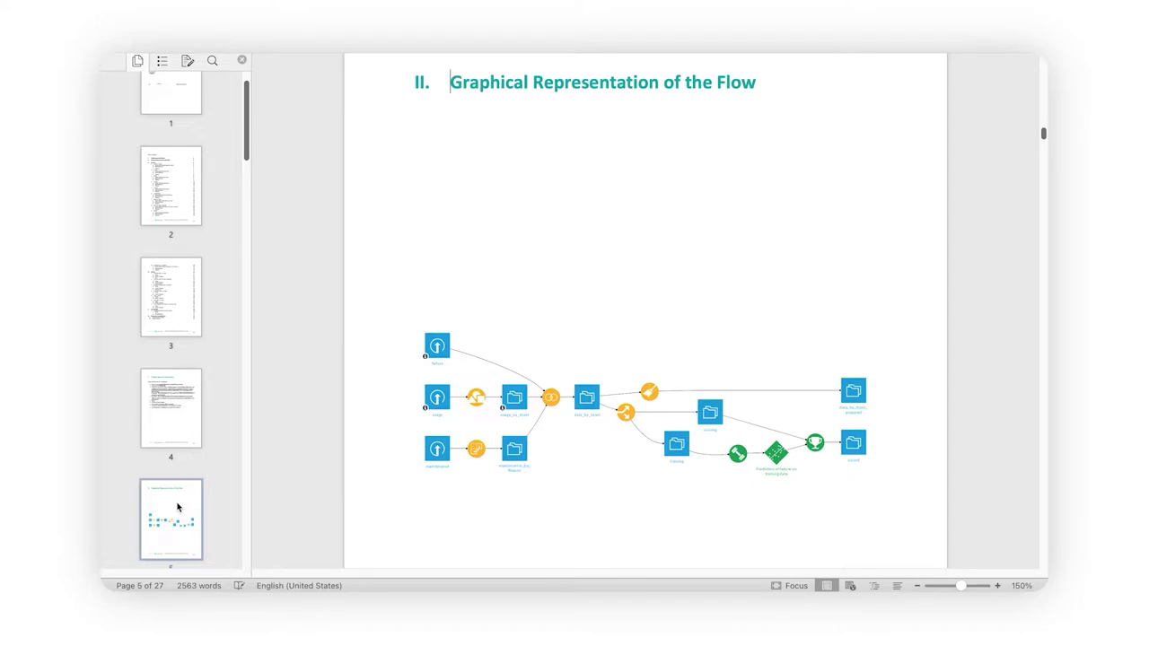
# Step: Scroll through the 27-page Flow document in Microsoft Word
pyautogui.scroll(-3)
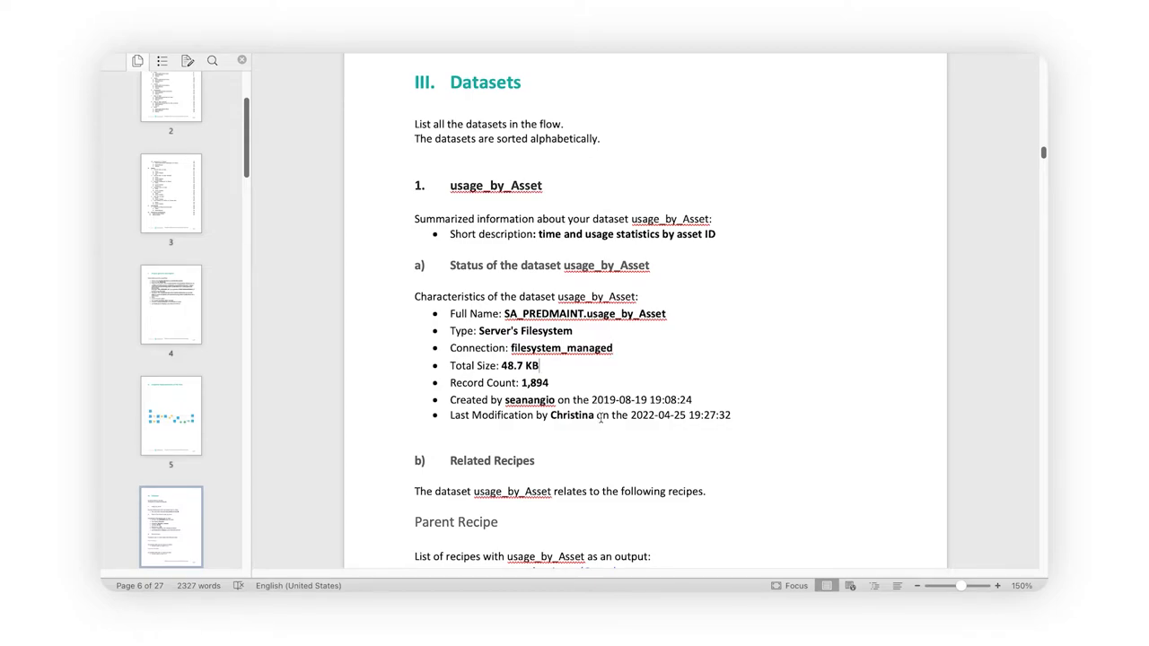
pyautogui.scroll(-3)
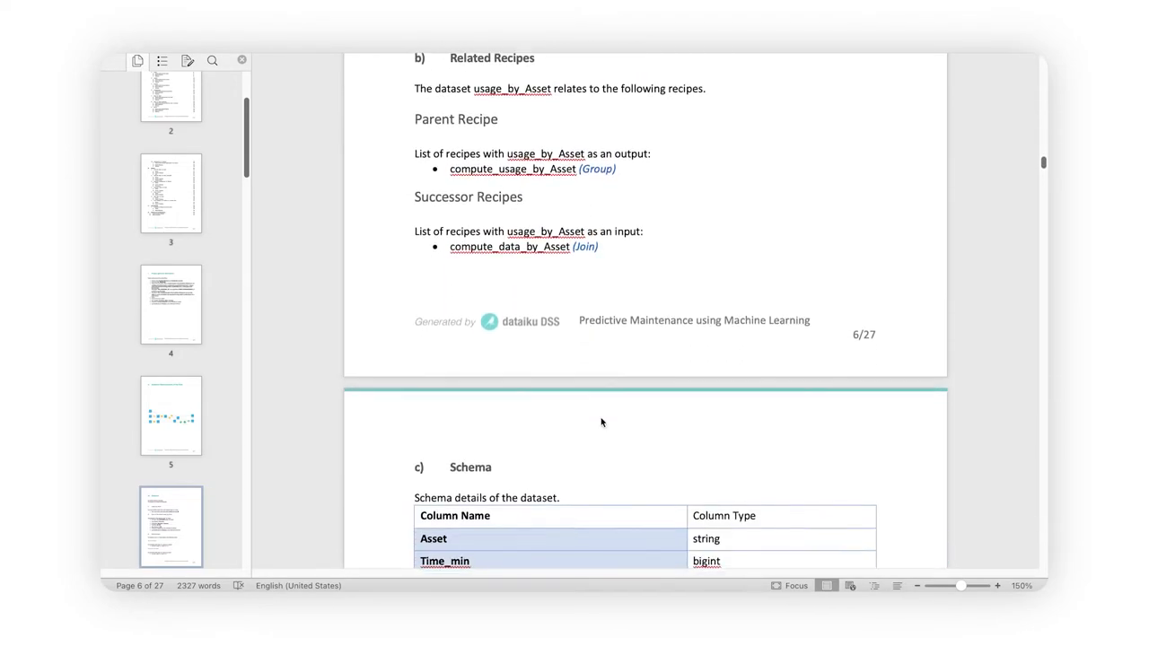
pyautogui.scroll(-3)
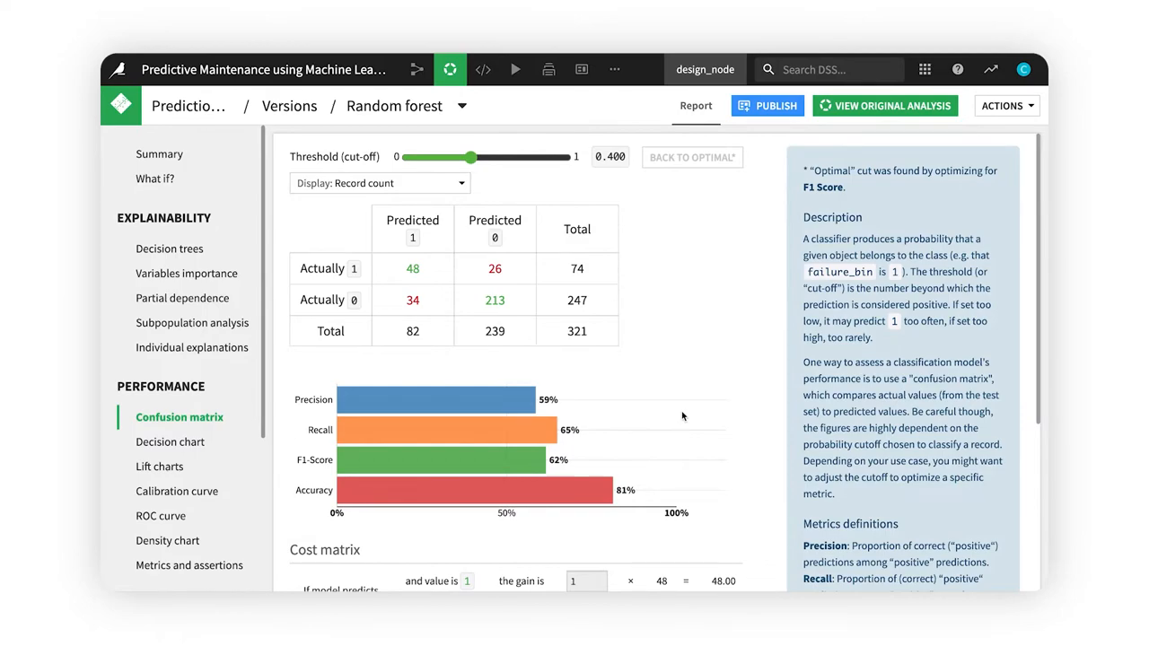
# Step: Export the Random forest model documentation with the default template and browse the 156-page report
pyautogui.click(1006, 105)
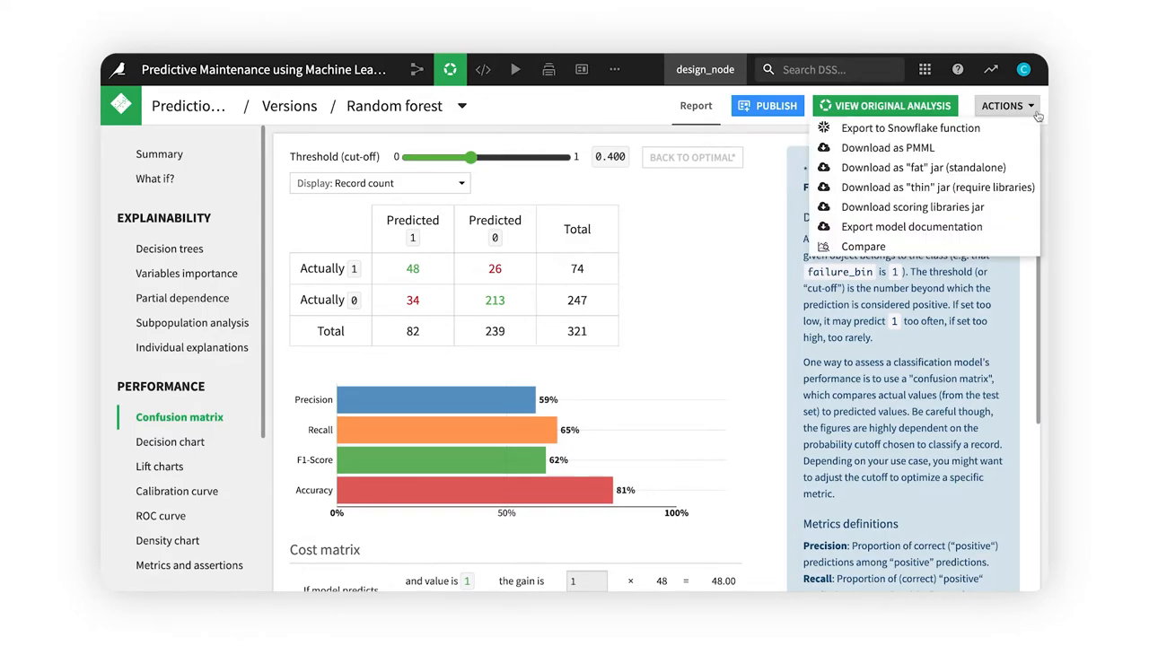
pyautogui.click(910, 226)
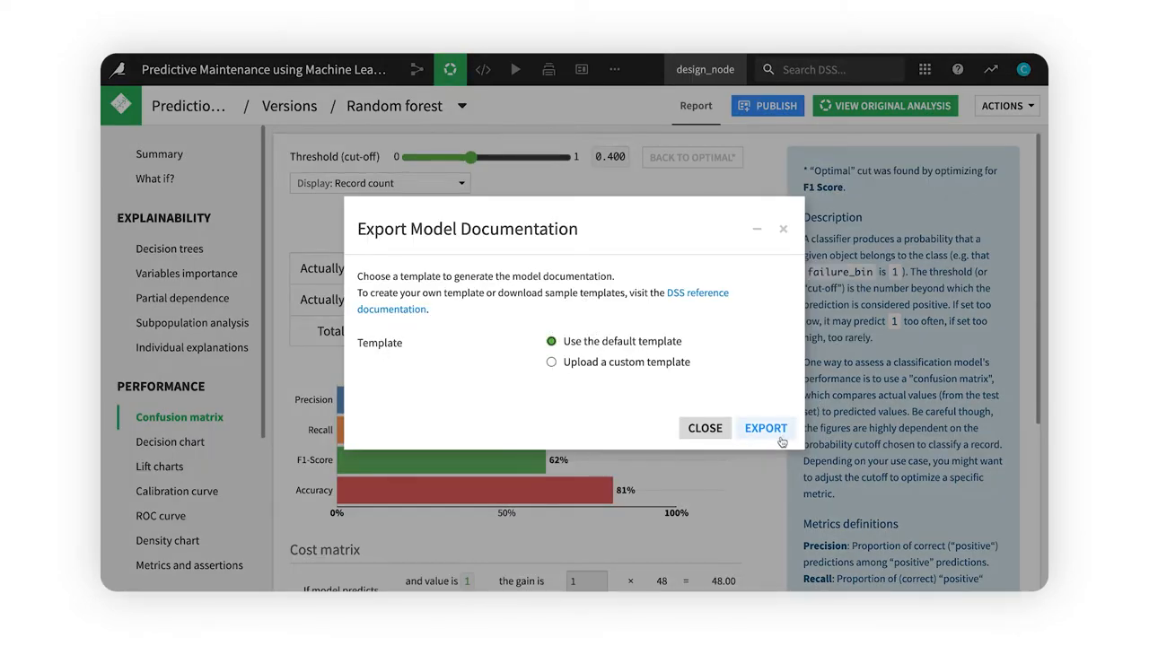
pyautogui.click(765, 428)
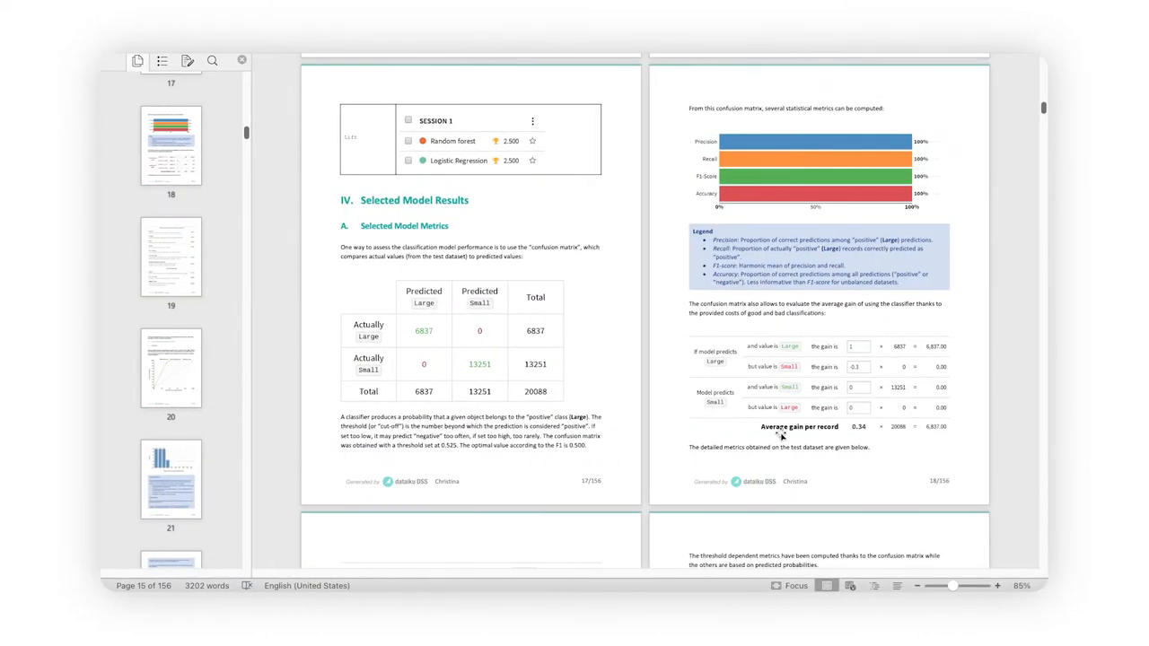
pyautogui.scroll(-3)
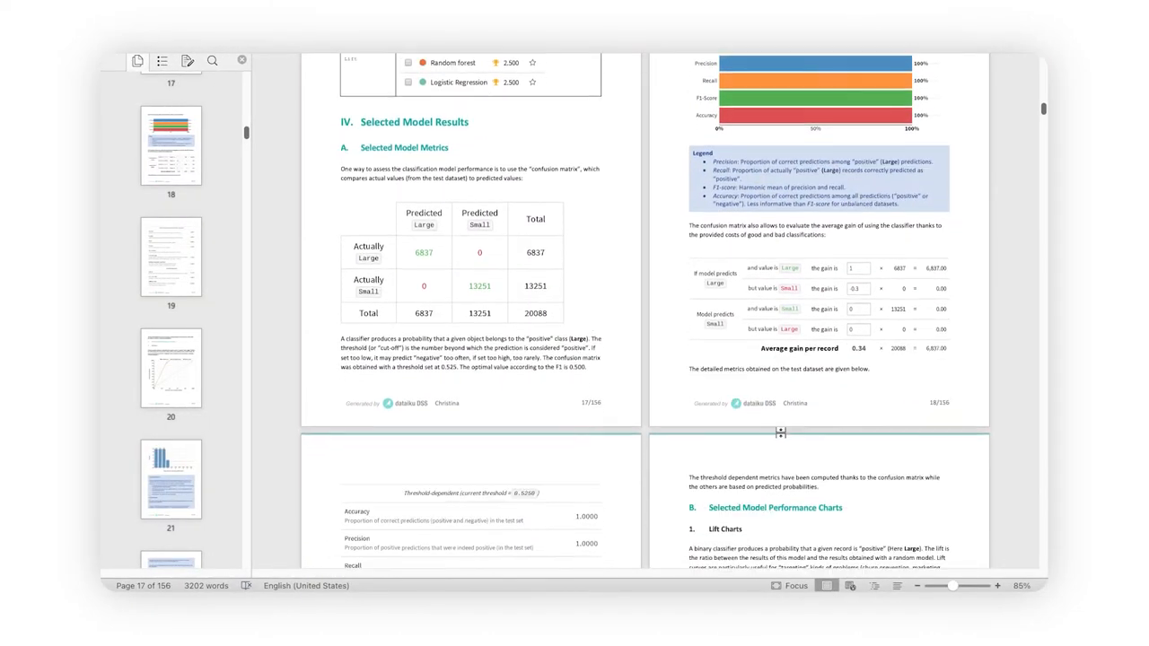
pyautogui.scroll(-3)
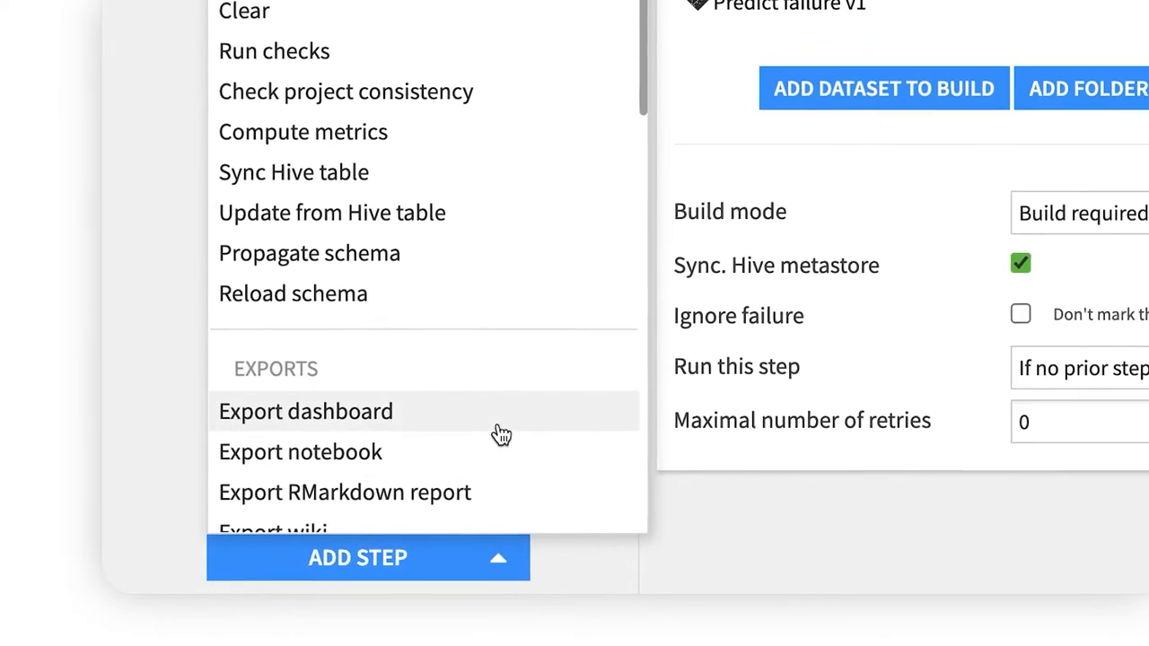
# Step: Add an 'Export flow documentation' scenario step and browse the 26-page flow document
pyautogui.scroll(-3)
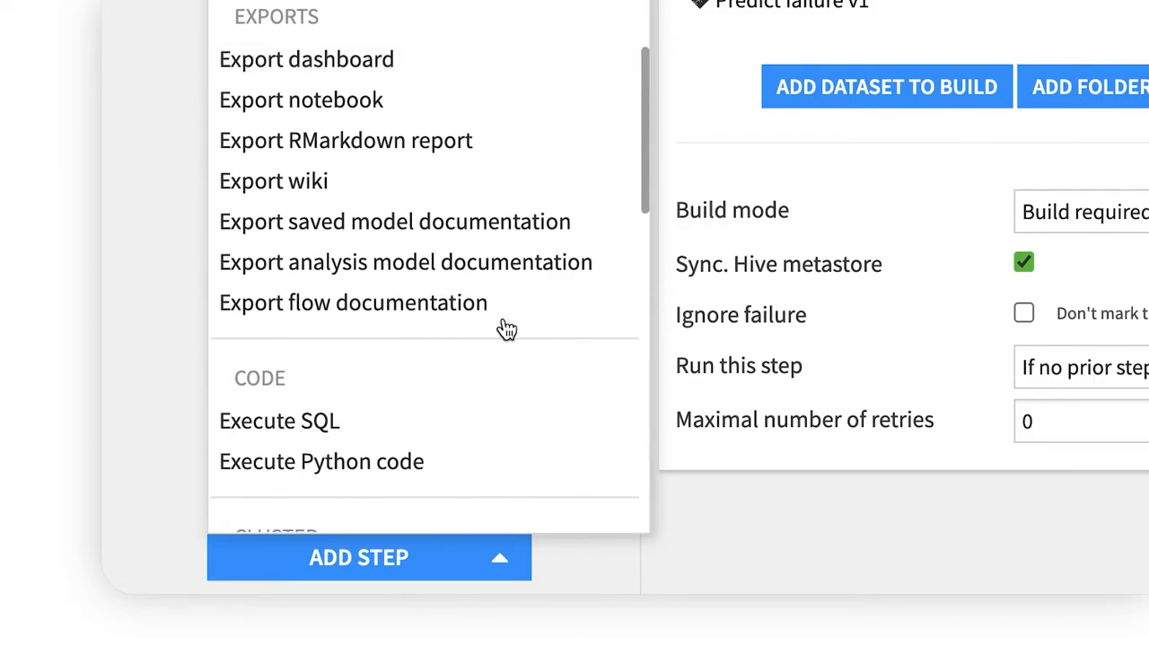
pyautogui.click(353, 303)
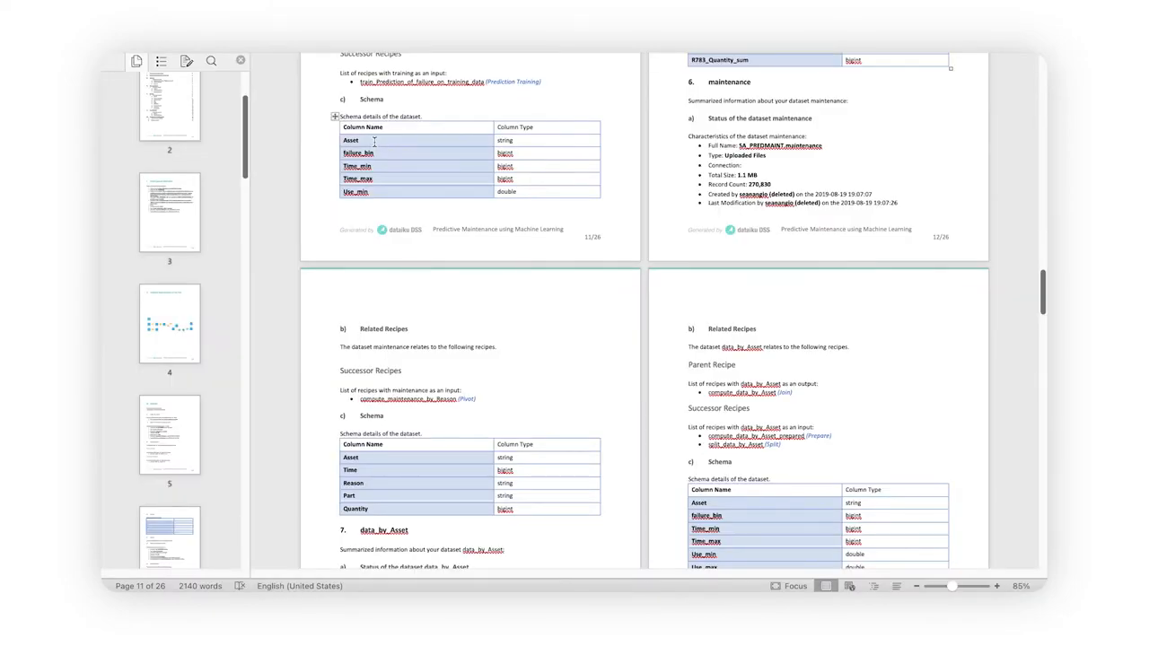
pyautogui.scroll(-3)
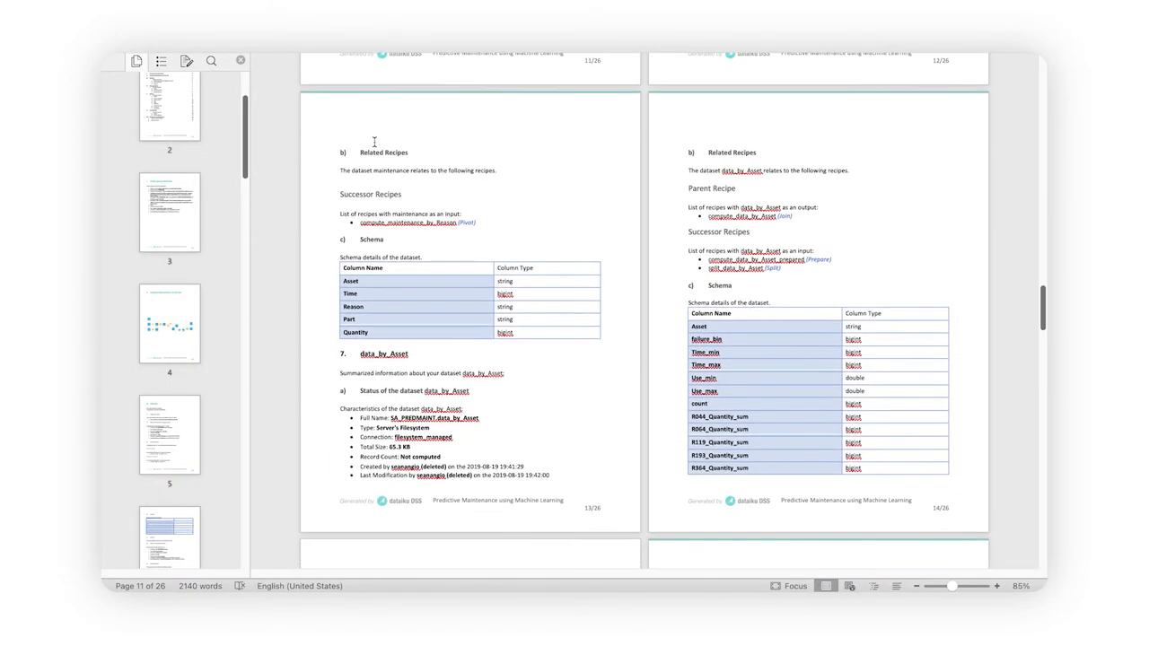
pyautogui.scroll(-3)
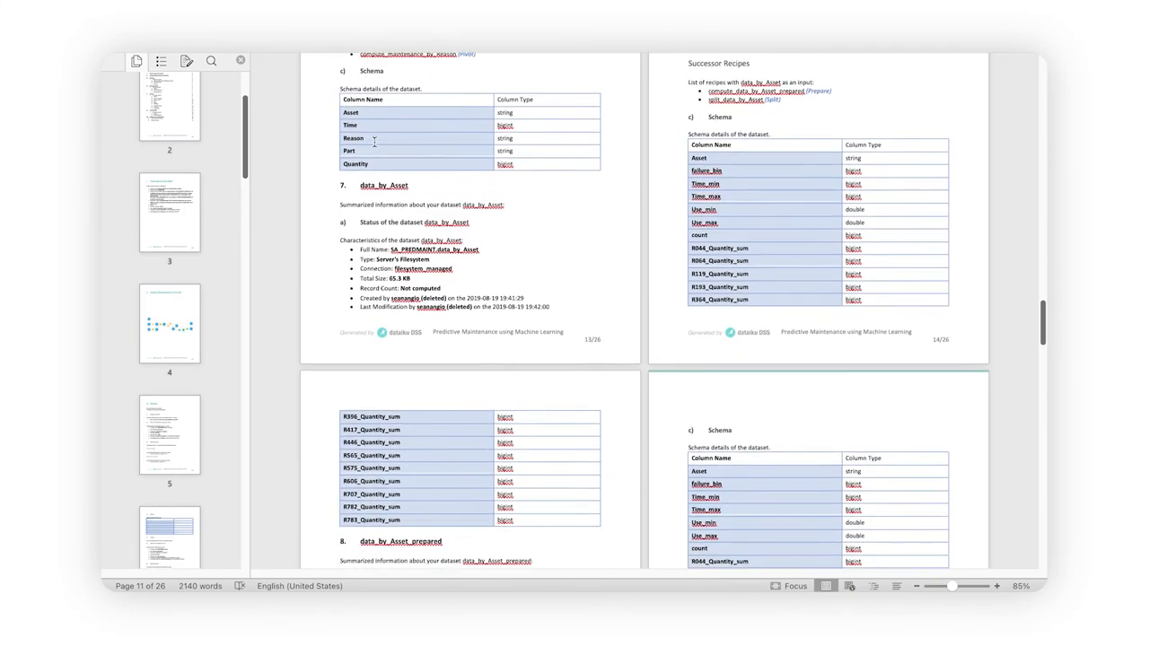